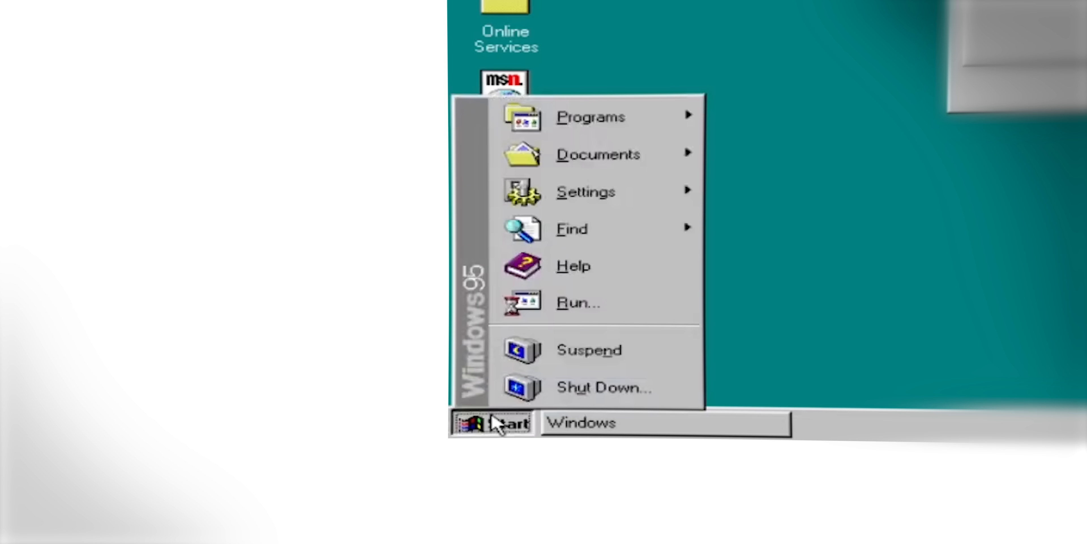
{"action": "mouse_move", "coordinate": [570, 136]}
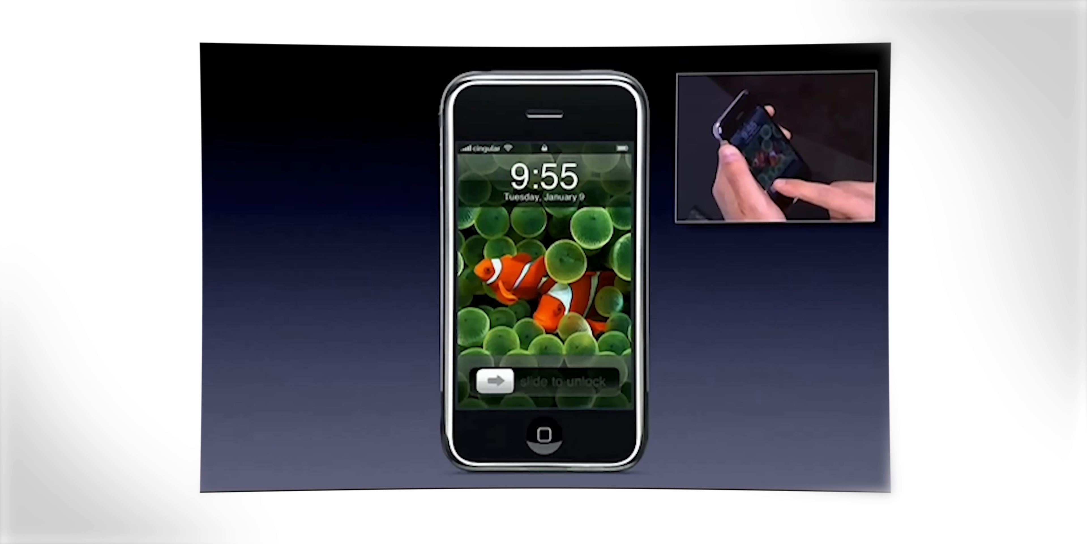
{"action": "left_click_drag", "start_coordinate": [489, 381], "coordinate": [603, 381]}
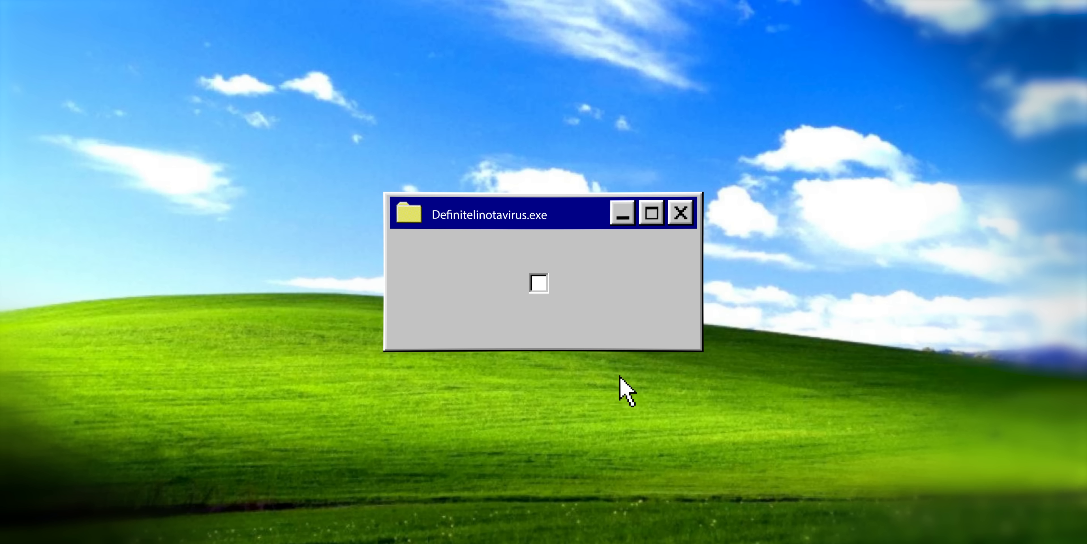
{"action": "left_click", "coordinate": [539, 283]}
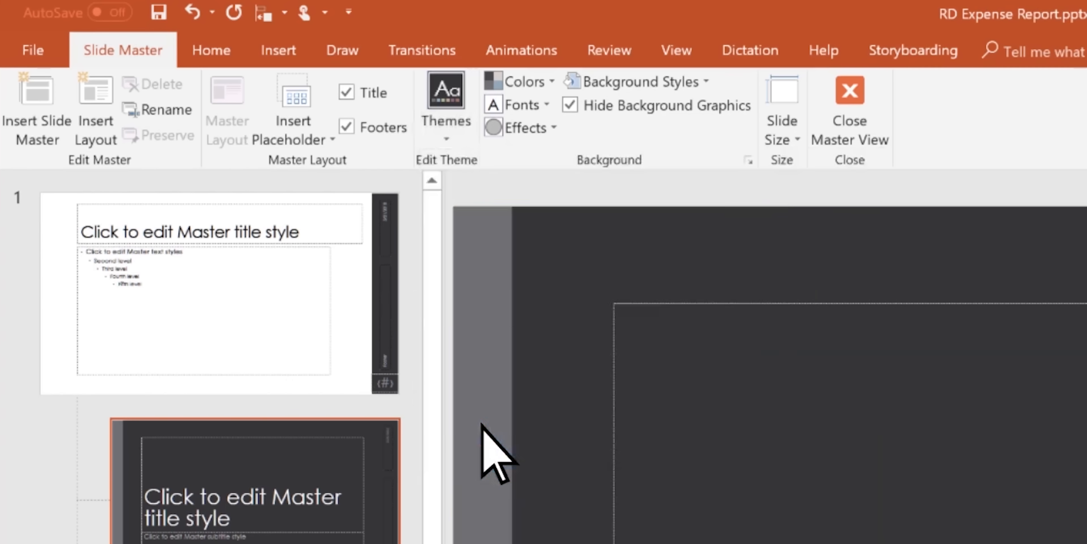
{"action": "left_click", "coordinate": [516, 104]}
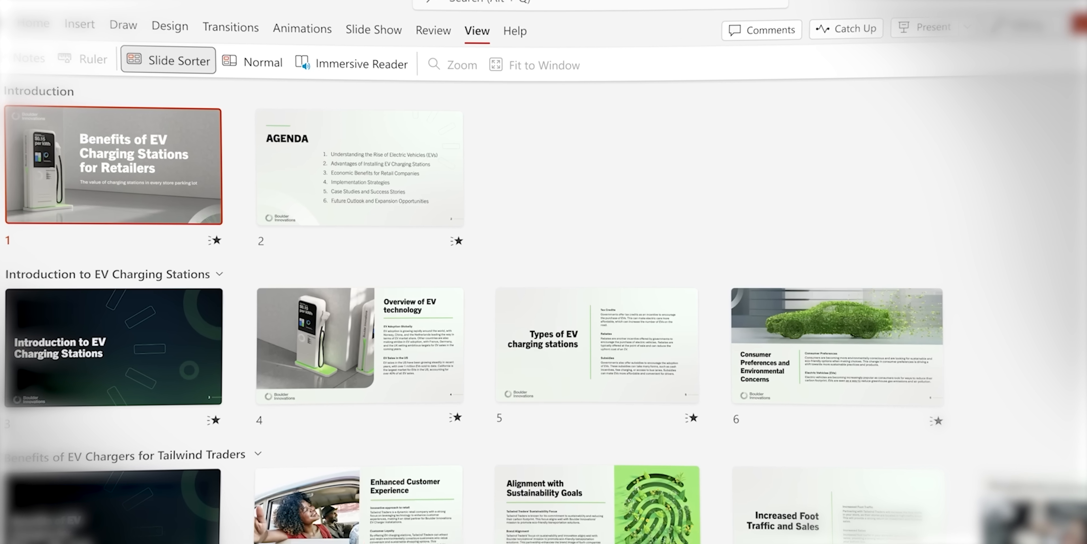
{"action": "scroll", "scroll_direction": "down", "scroll_amount": 3}
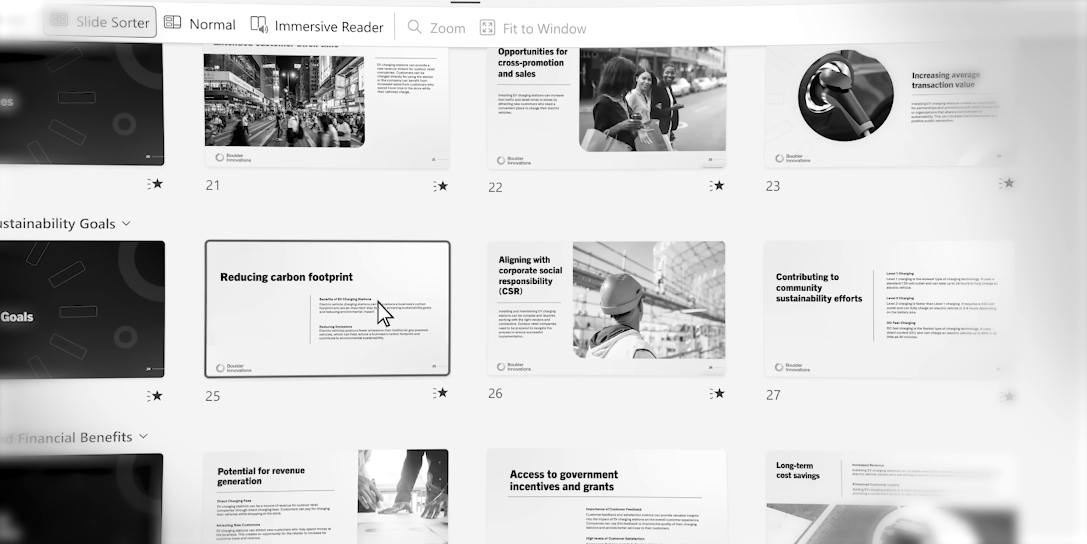